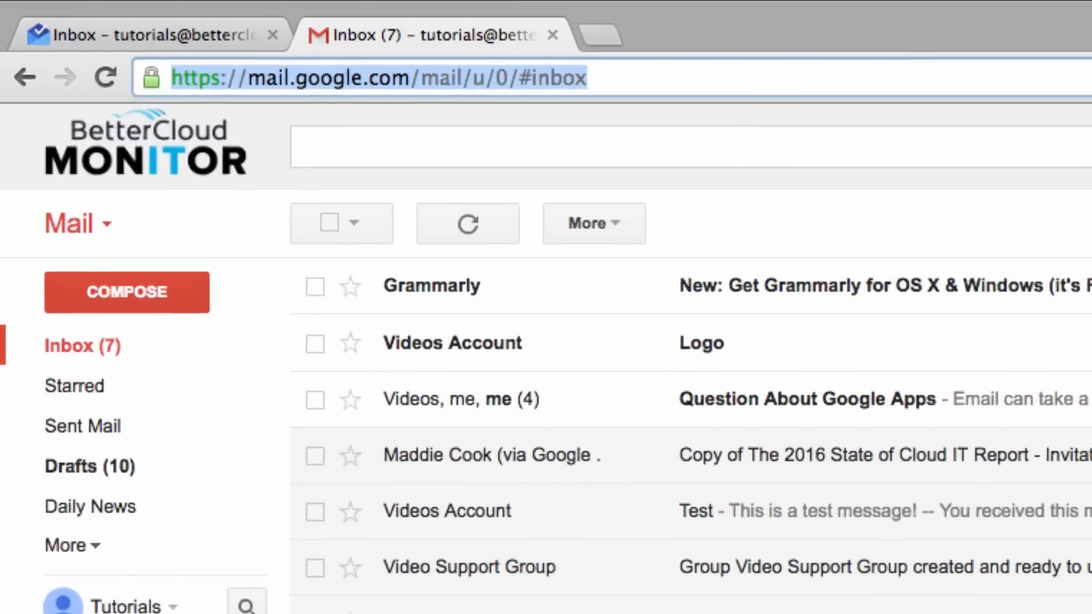
Step: Go to myaccount.google.com from the Gmail inbox
{"action": "type", "text": "myaccount.go"}
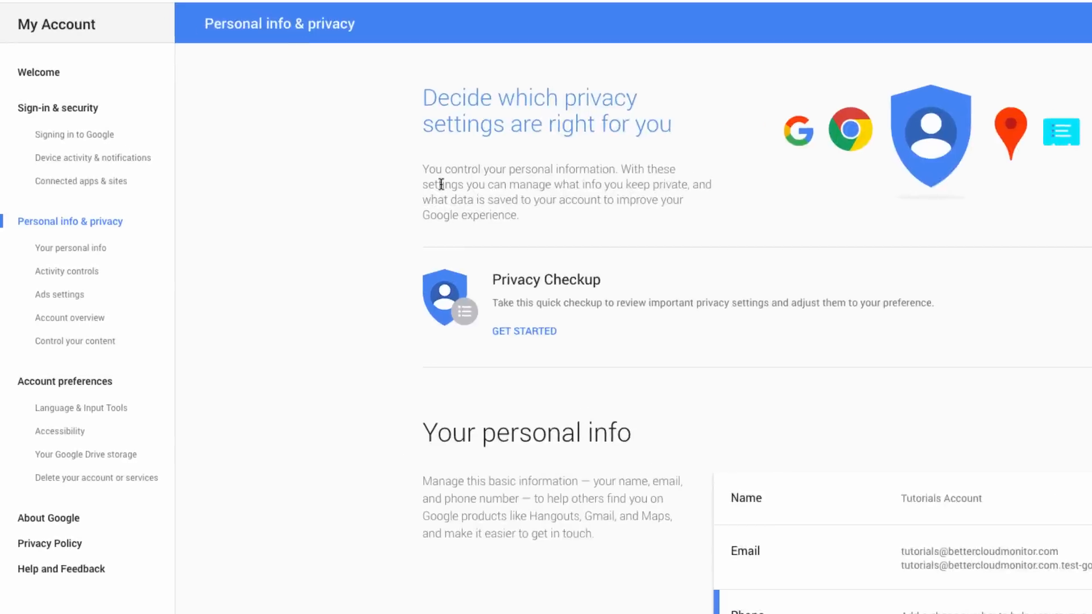
Step: Open the Control your content page in Google My Account
{"action": "scroll", "scroll_direction": "down", "scroll_amount": 3}
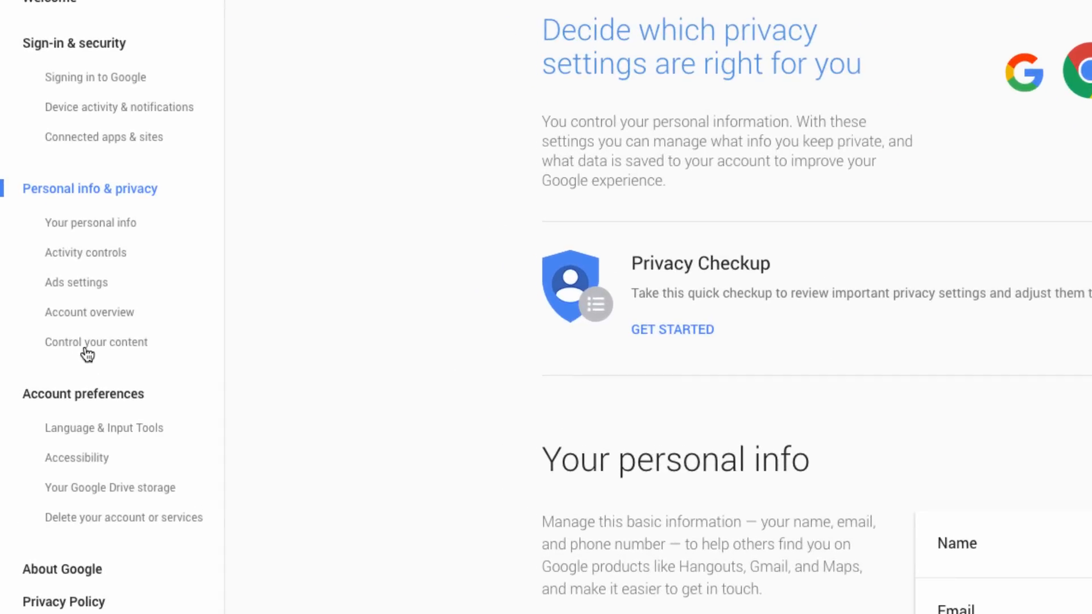
{"action": "left_click", "coordinate": [96, 342]}
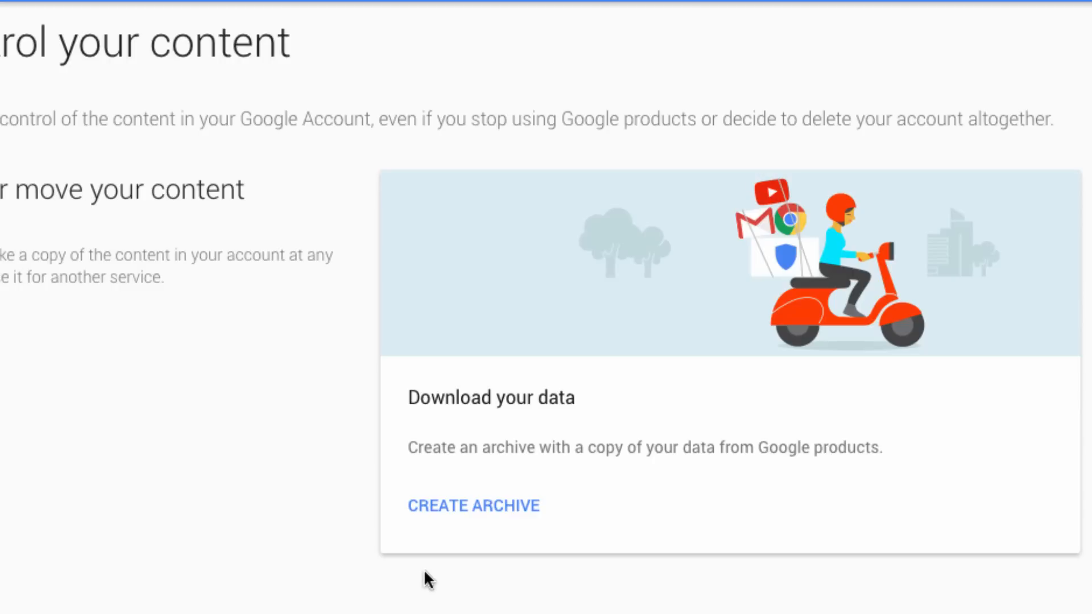
{"action": "mouse_move", "coordinate": [549, 499]}
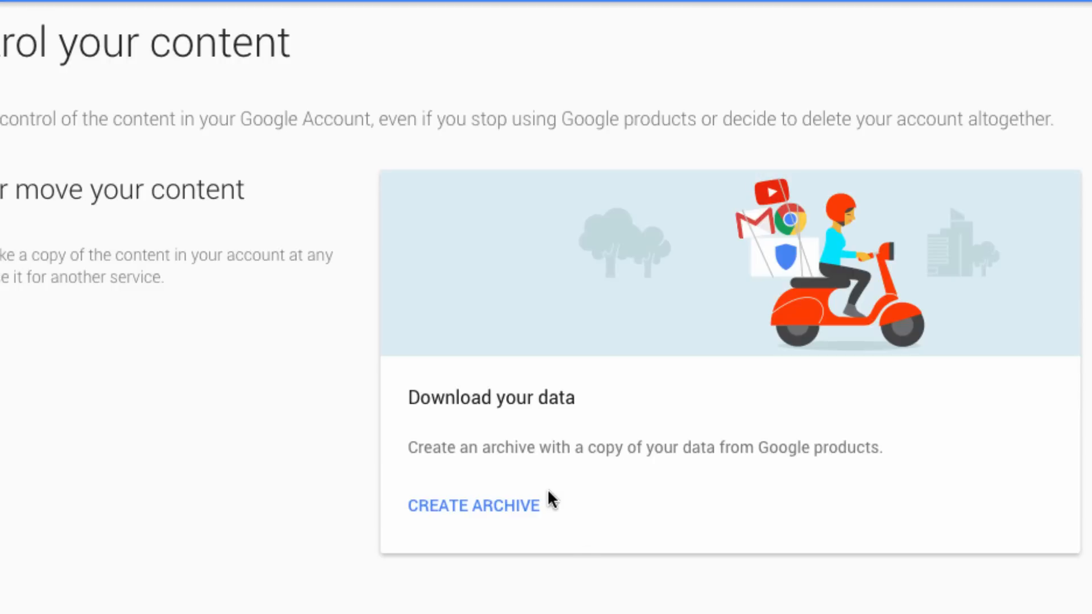
{"action": "mouse_move", "coordinate": [292, 525]}
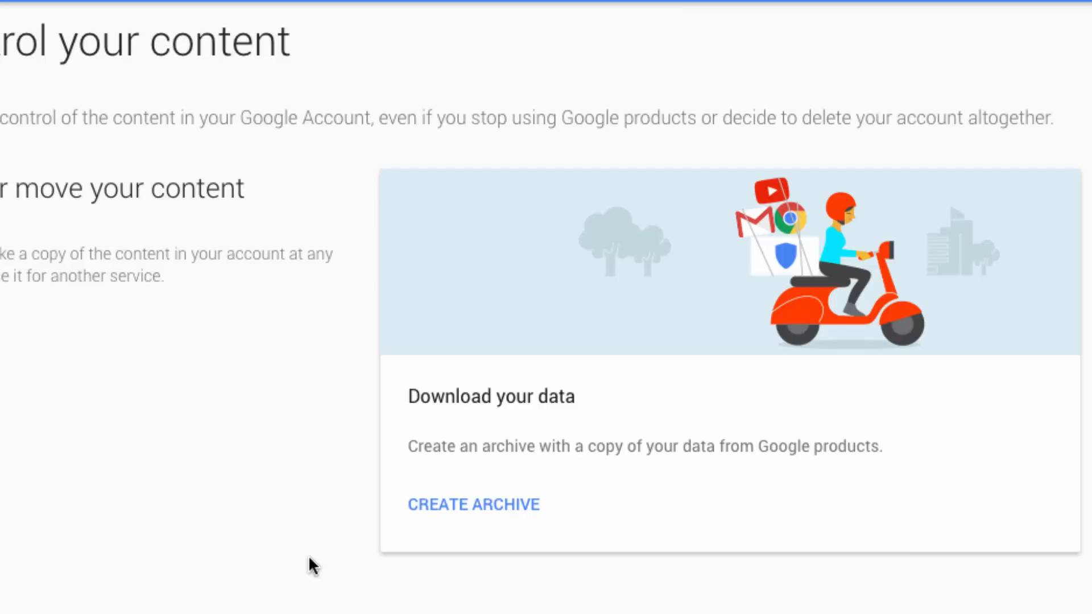
{"action": "mouse_move", "coordinate": [347, 570]}
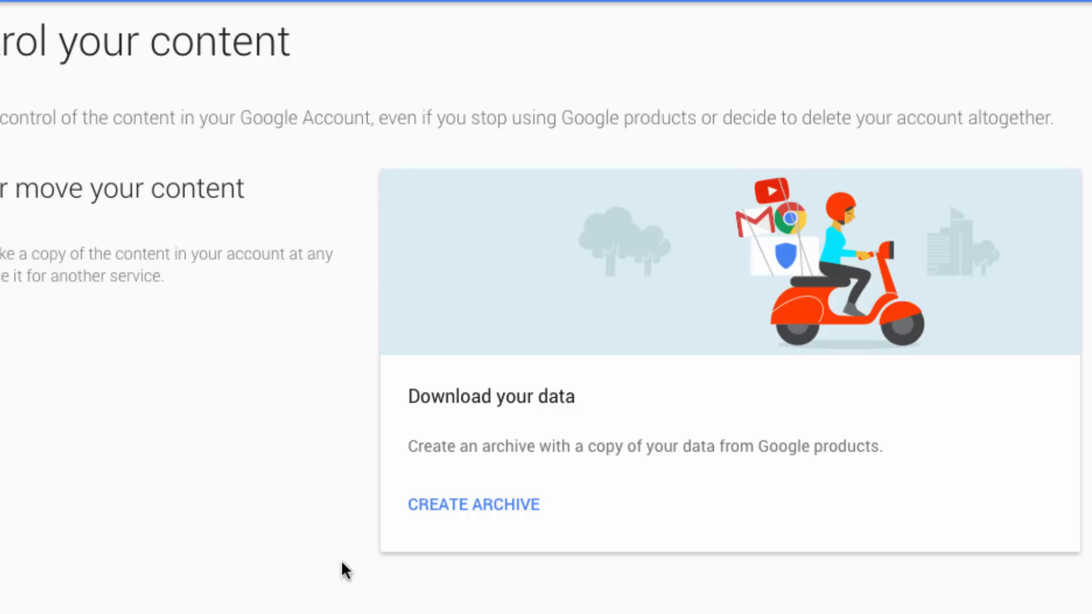
{"action": "mouse_move", "coordinate": [475, 511]}
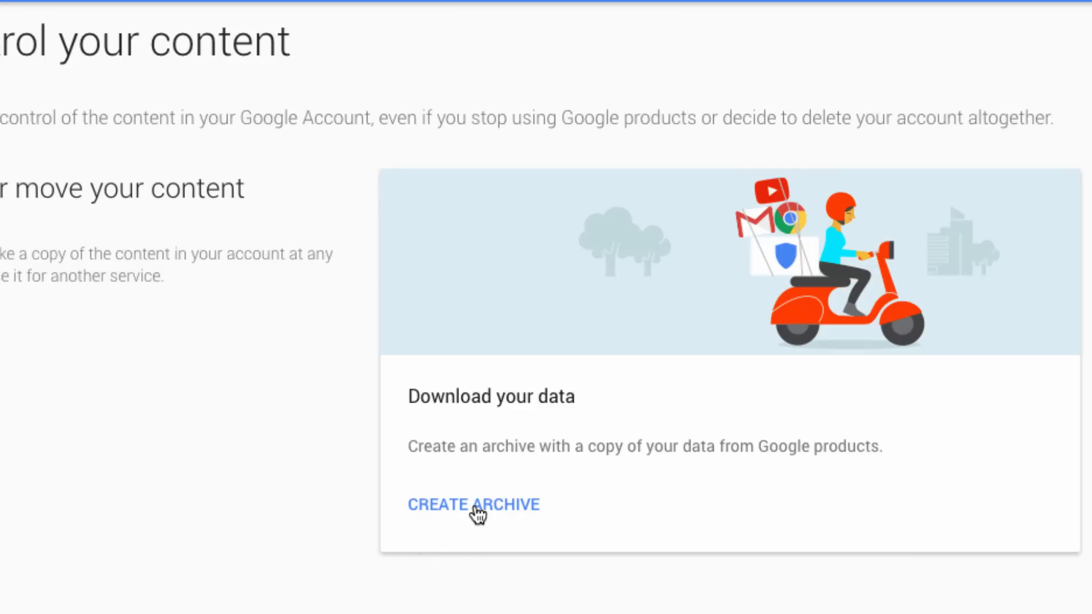
Step: Choose Create Archive on the Download your data card
{"action": "left_click", "coordinate": [473, 505]}
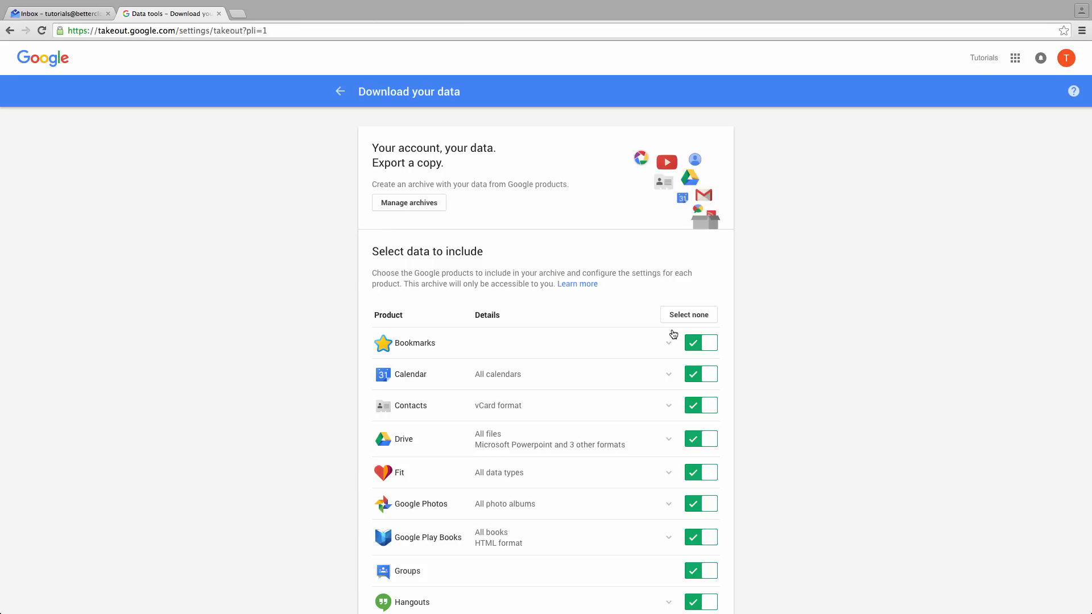
Step: Deselect My Maps, Keep and Drive so only Mail remains, then continue
{"action": "scroll", "scroll_direction": "down", "scroll_amount": 3}
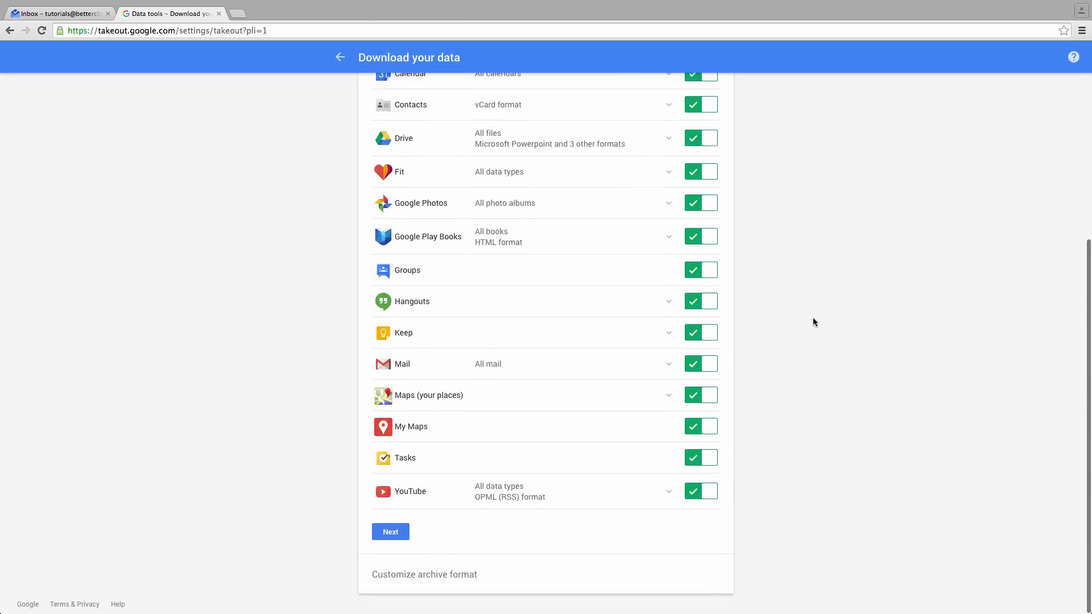
{"action": "scroll", "scroll_direction": "down", "scroll_amount": 3}
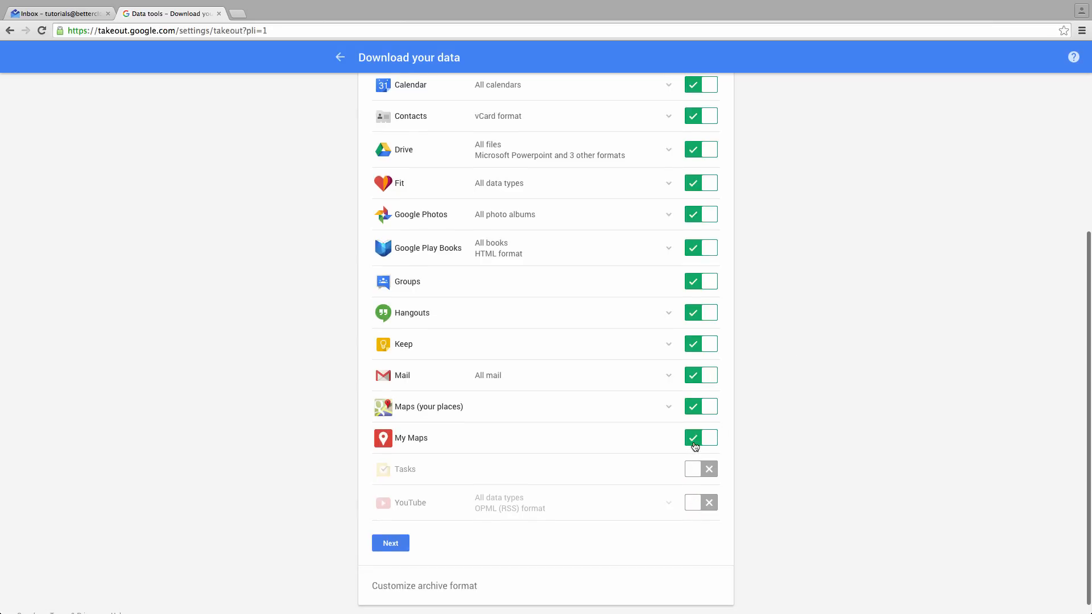
{"action": "left_click", "coordinate": [701, 437]}
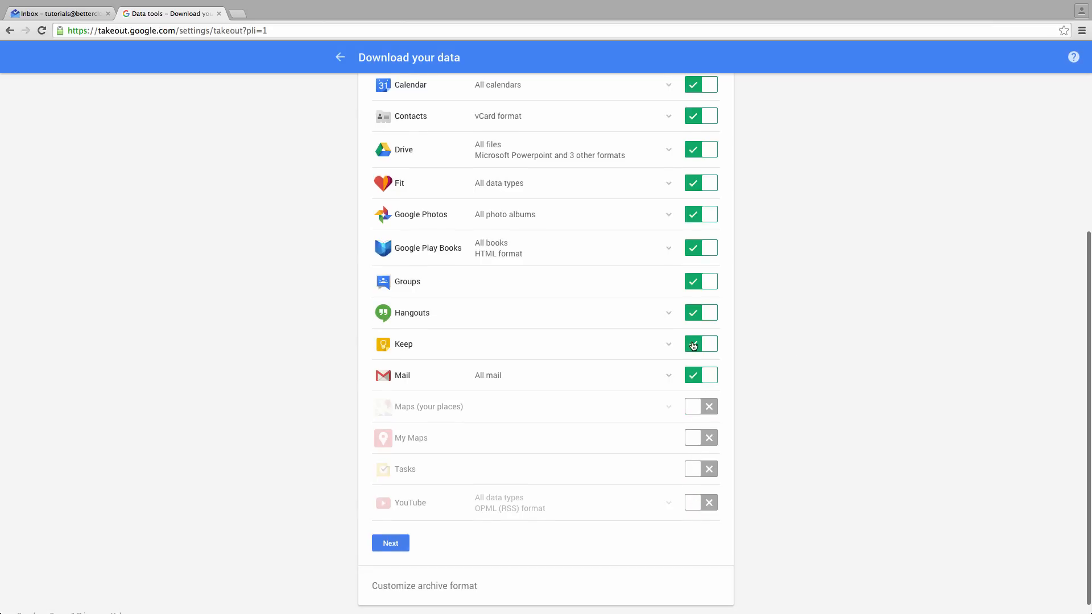
{"action": "left_click", "coordinate": [700, 344]}
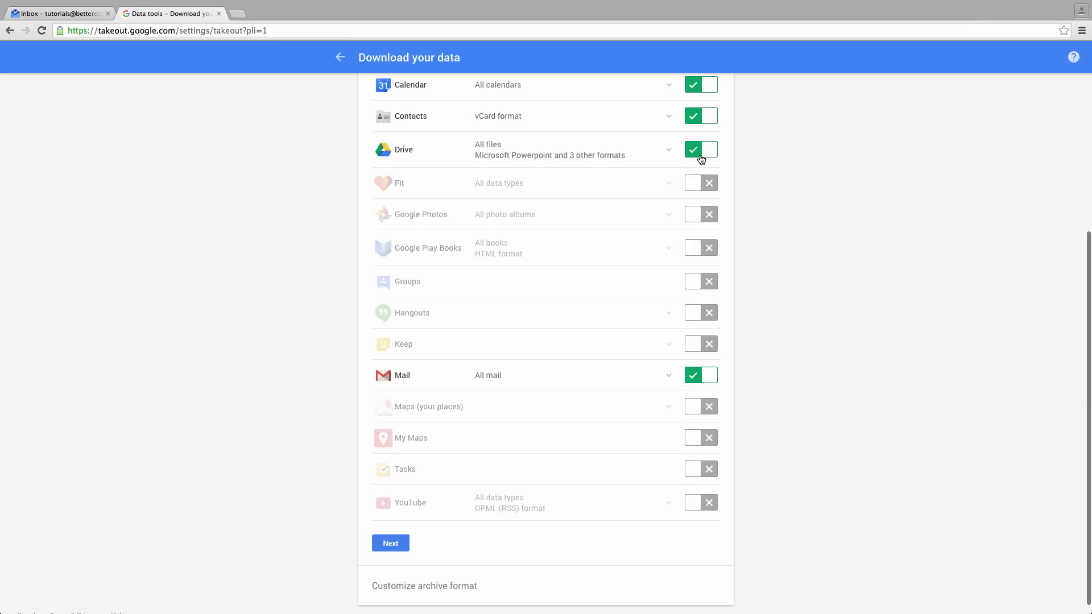
{"action": "left_click", "coordinate": [701, 149]}
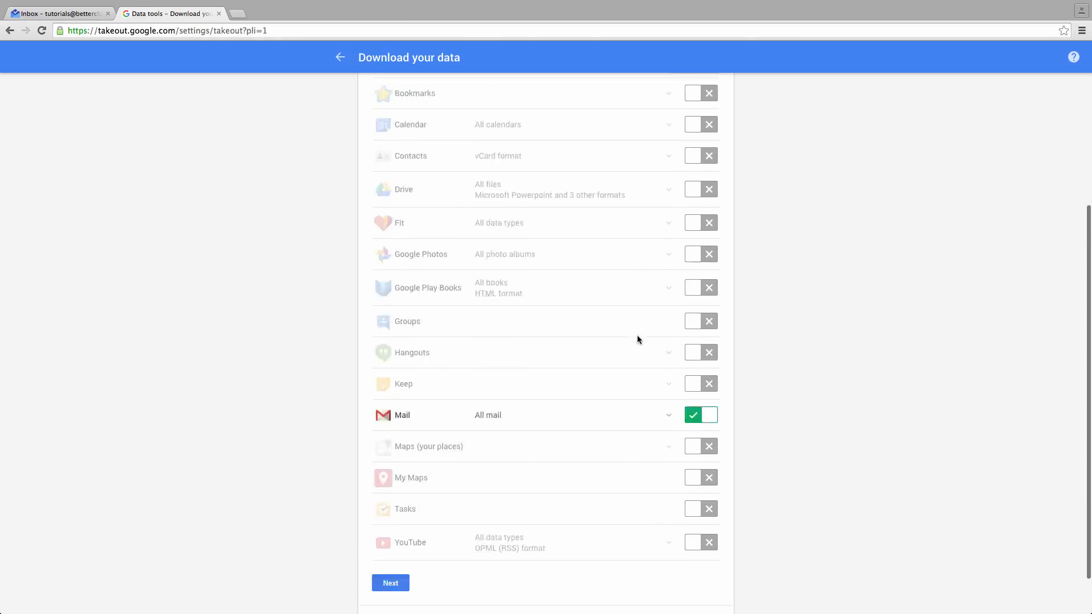
{"action": "left_click", "coordinate": [390, 582]}
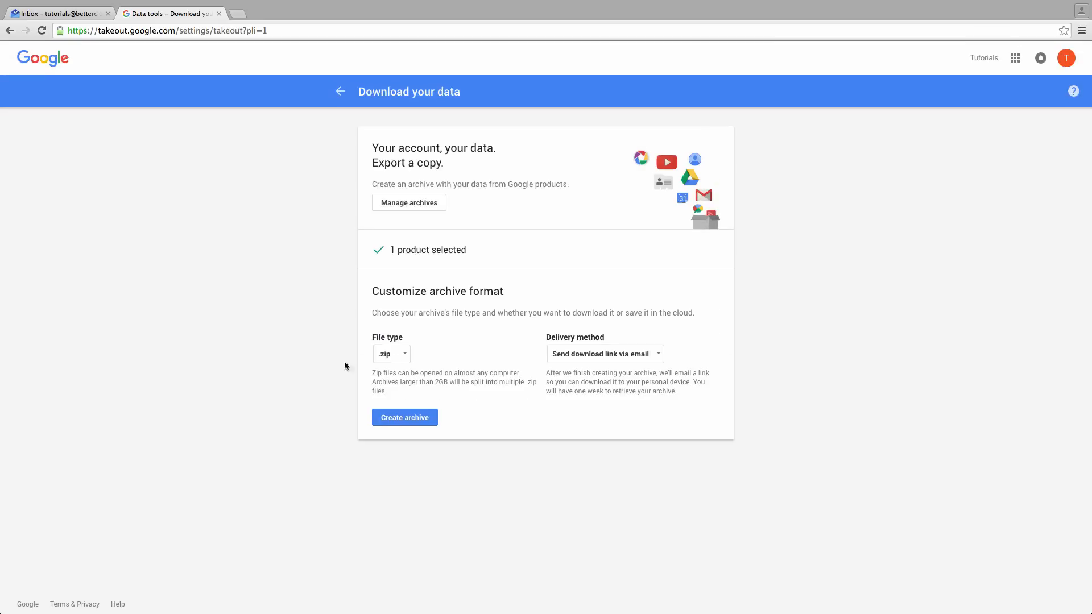
{"action": "mouse_move", "coordinate": [252, 353]}
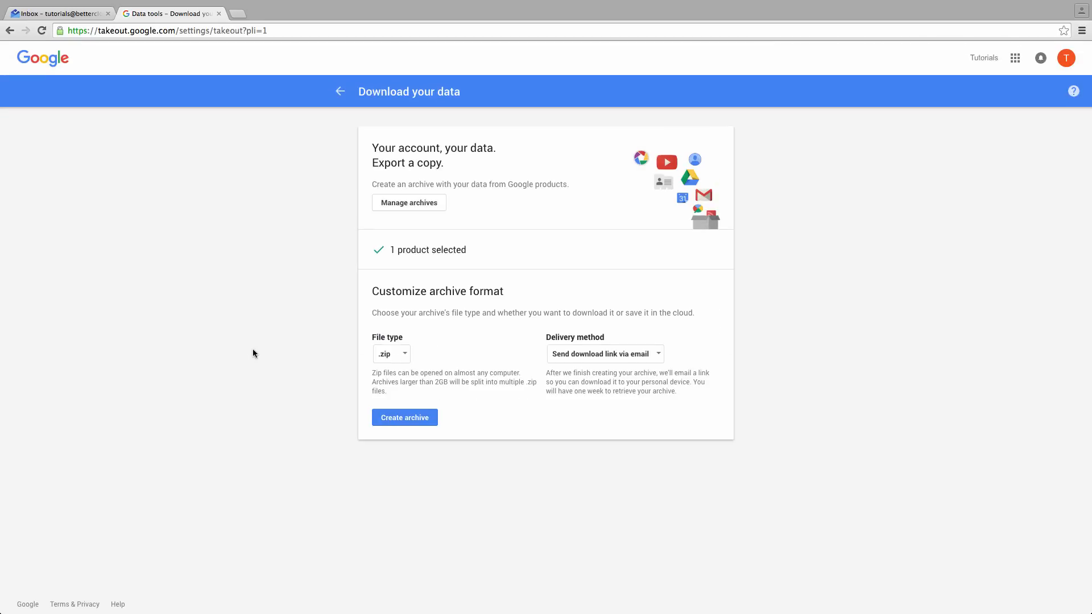
Step: Set file type to .zip and delivery to Send download link via email
{"action": "scroll", "scroll_direction": "down", "scroll_amount": 3}
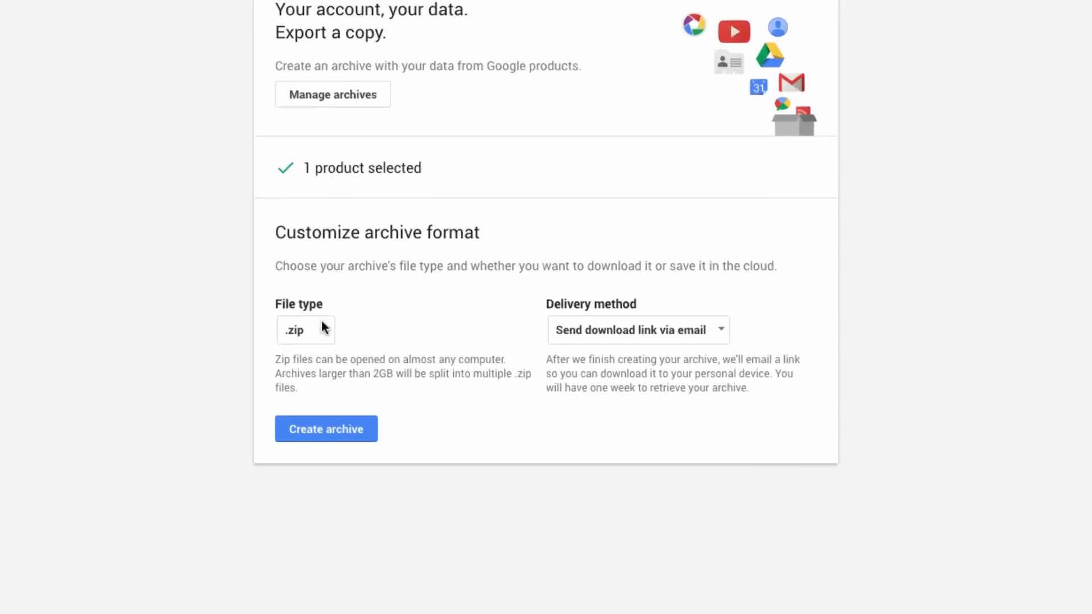
{"action": "left_click", "coordinate": [305, 330]}
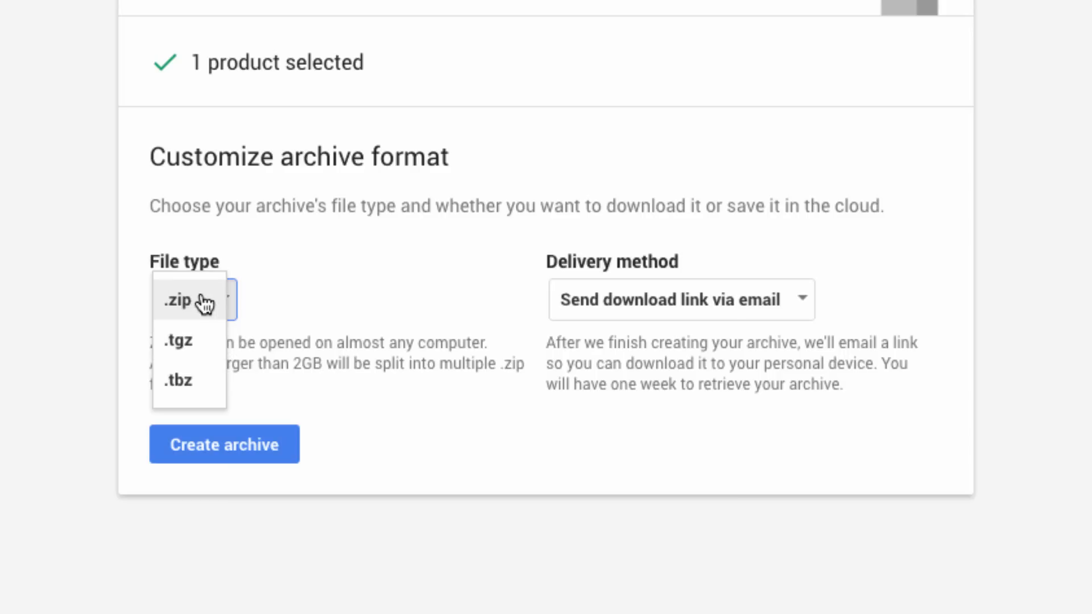
{"action": "left_click", "coordinate": [179, 300]}
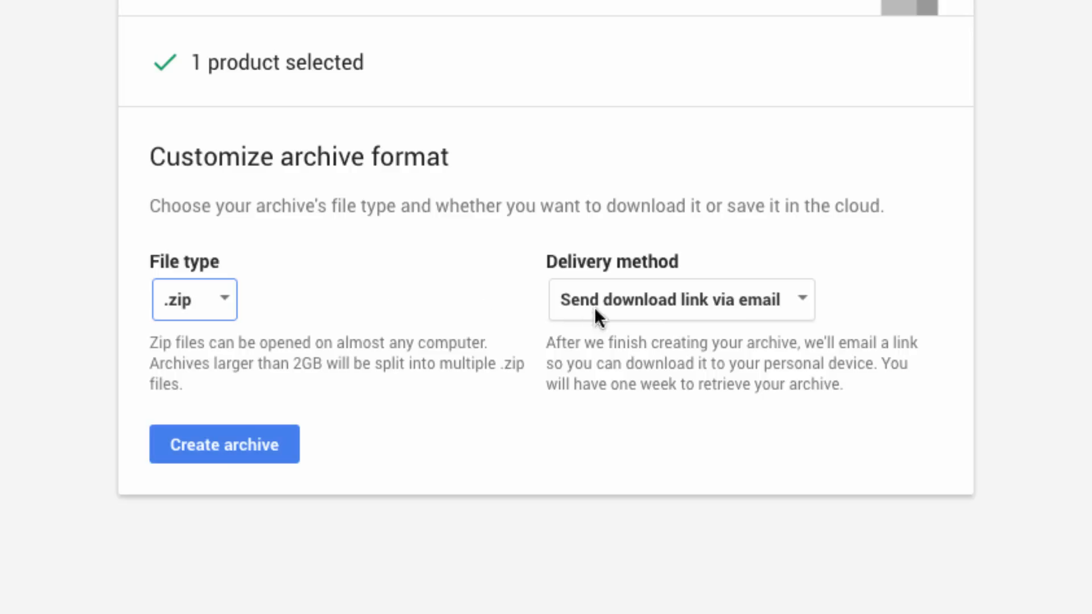
{"action": "mouse_move", "coordinate": [803, 305]}
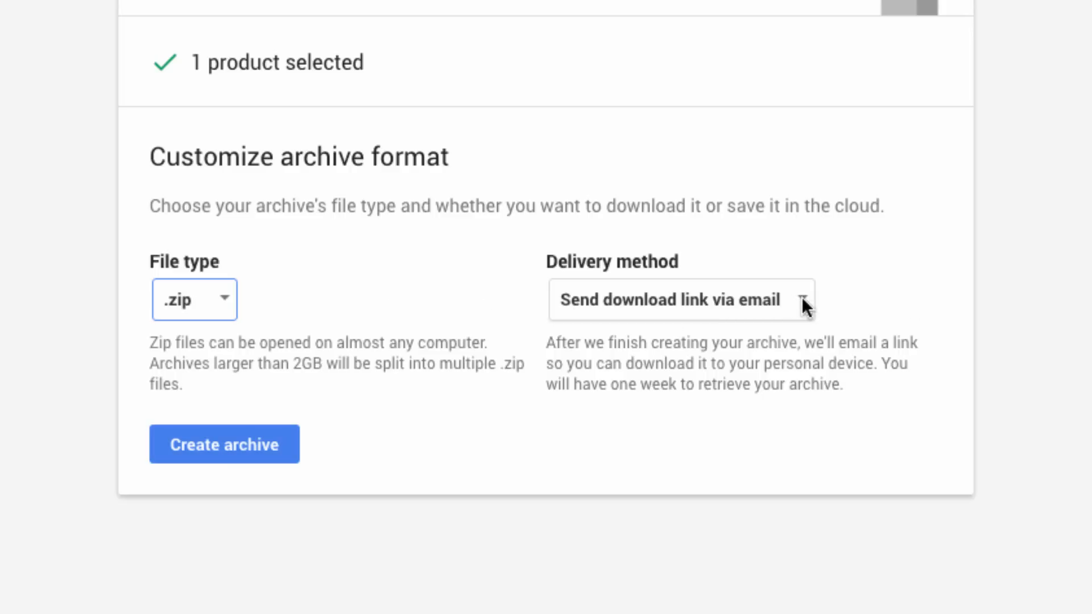
{"action": "left_click", "coordinate": [679, 300]}
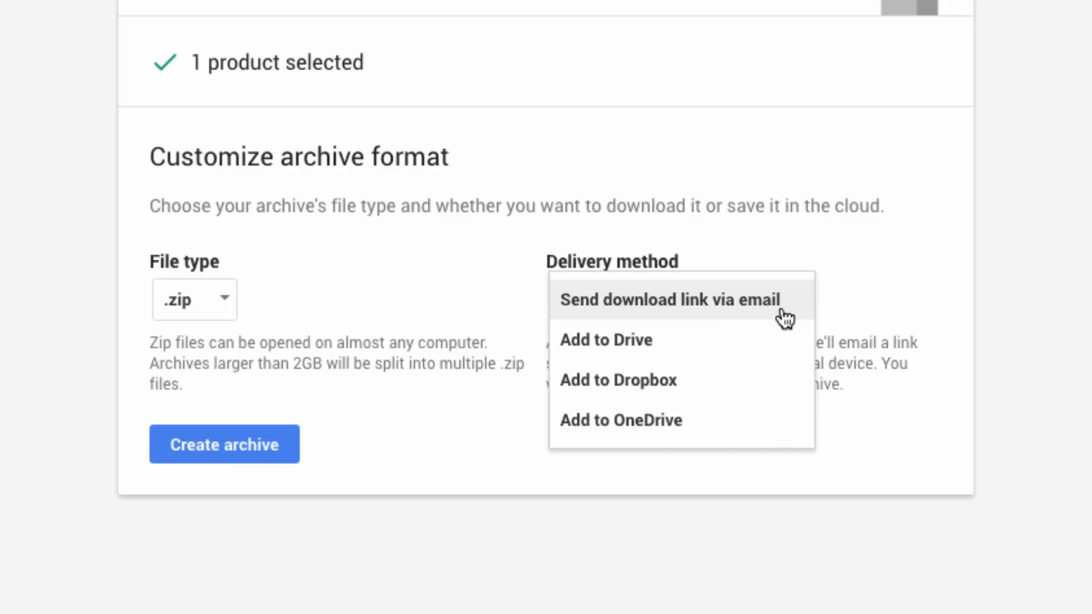
{"action": "mouse_move", "coordinate": [789, 314]}
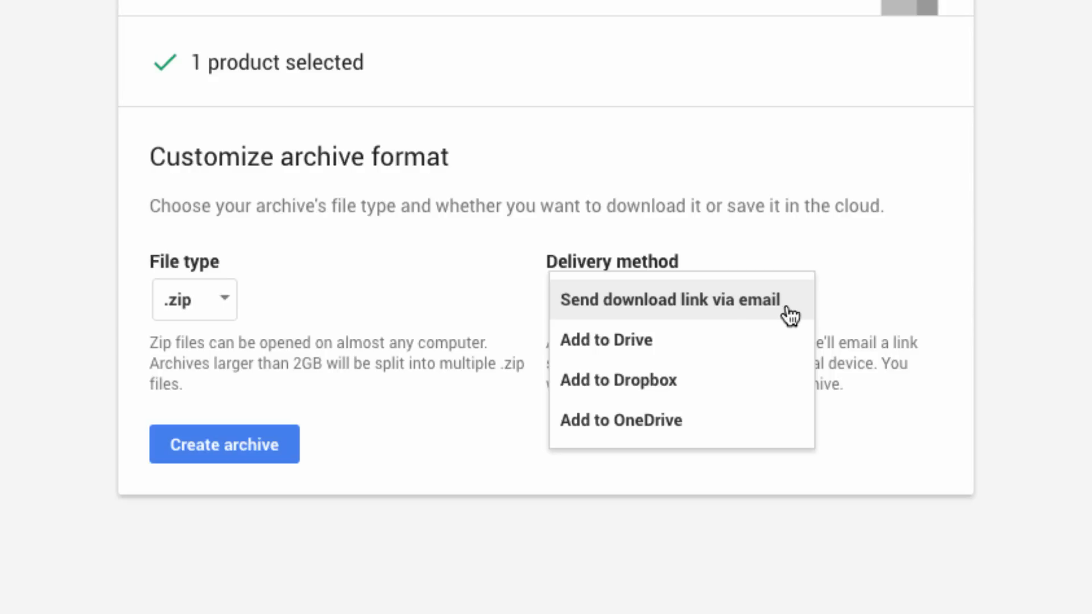
{"action": "left_click", "coordinate": [669, 300]}
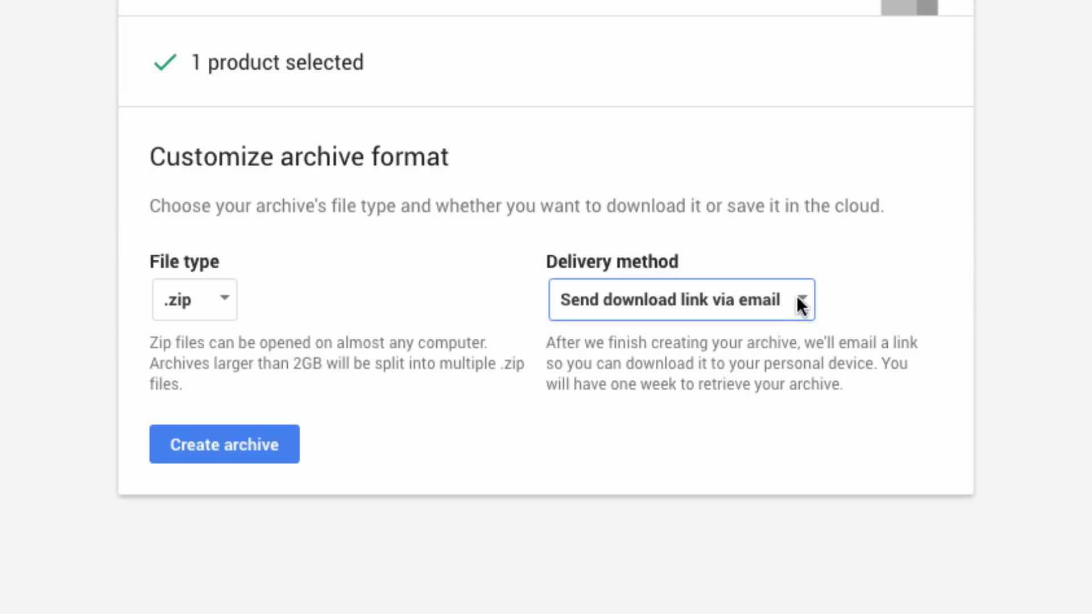
{"action": "mouse_move", "coordinate": [862, 270]}
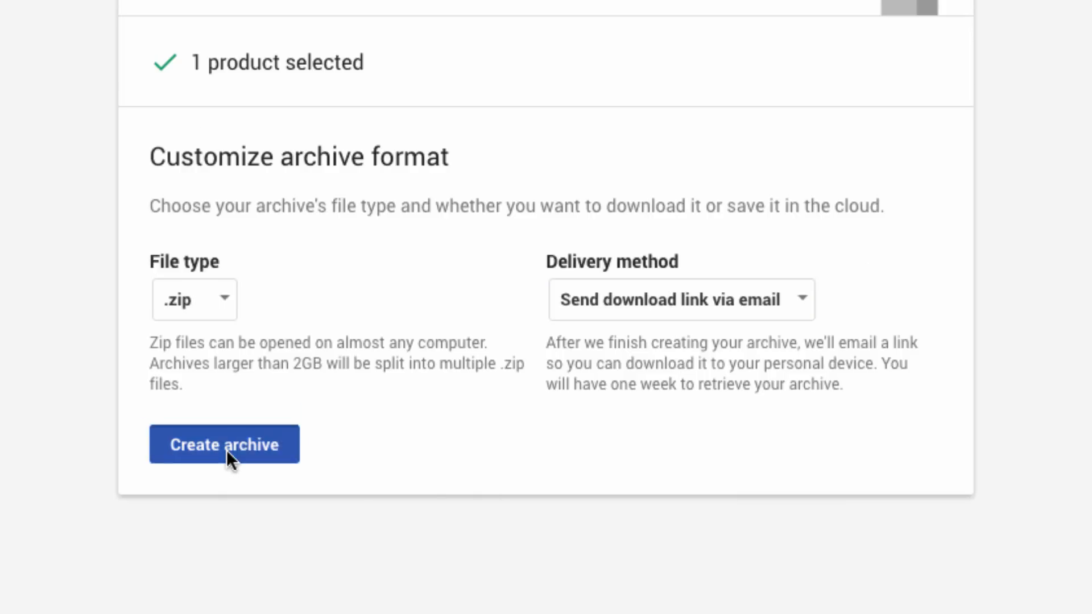
Step: Create the Mail-only archive so Takeout begins preparing it
{"action": "left_click", "coordinate": [224, 444]}
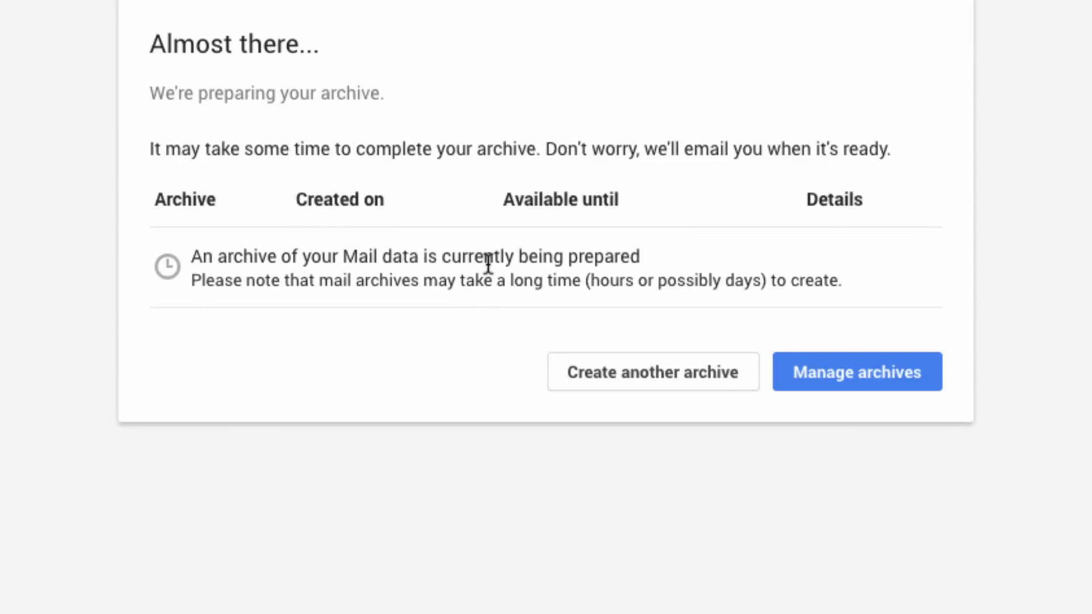
{"action": "mouse_move", "coordinate": [701, 212]}
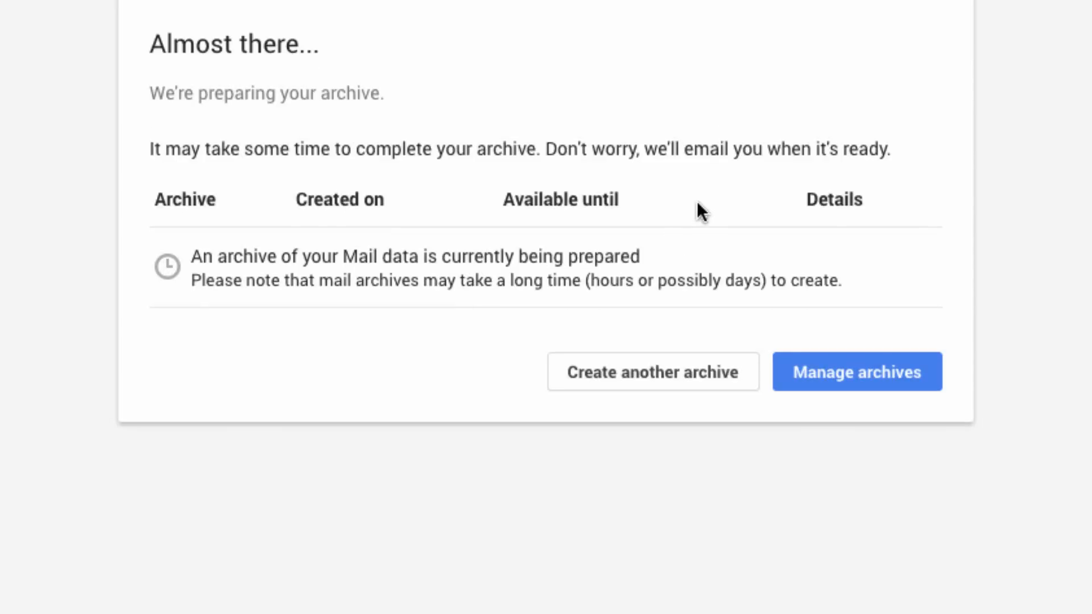